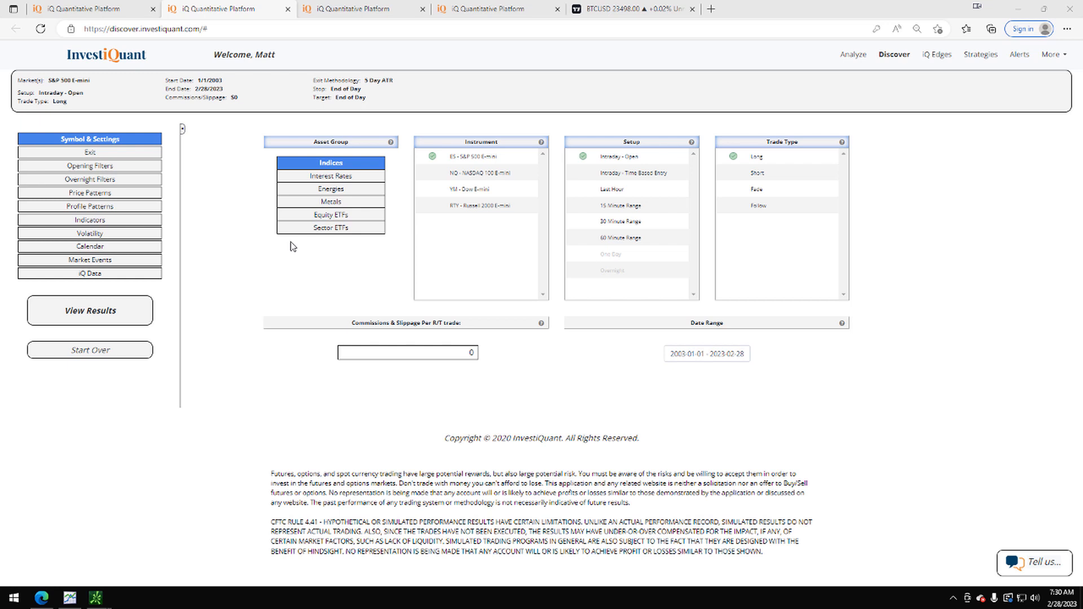
# - Add the NQ, YM and RTY index futures alongside ES
pyautogui.click(476, 172)
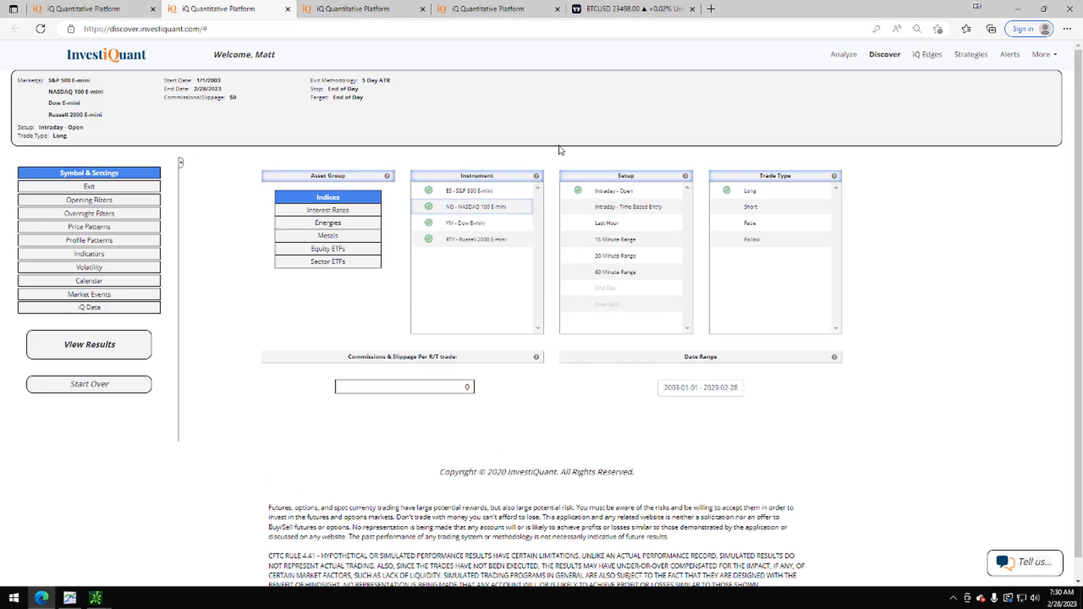
pyautogui.click(480, 239)
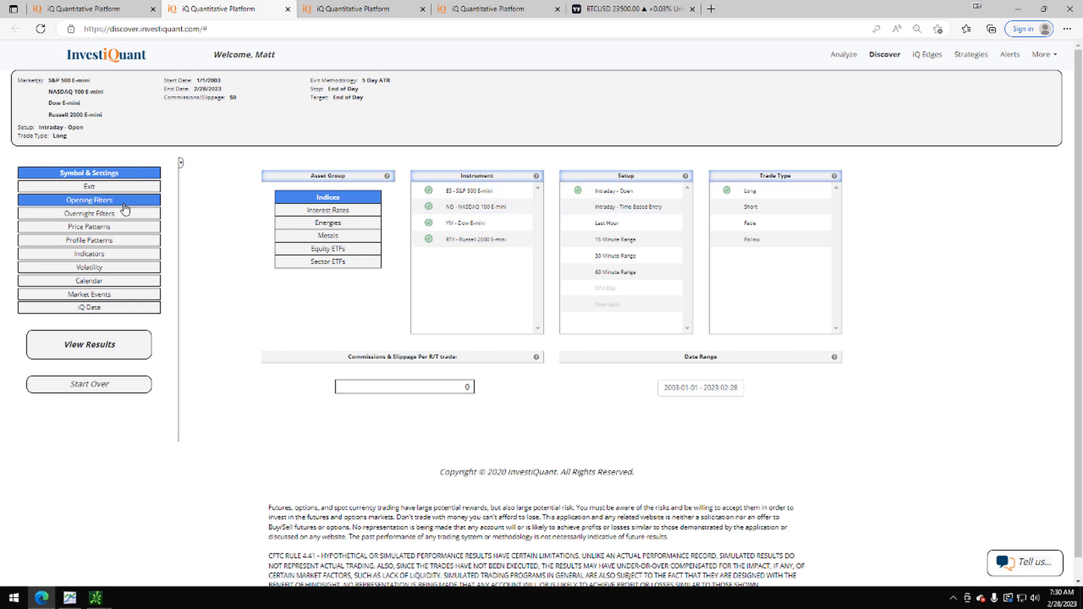
# - Set the Opening Filters gap direction to Gap Up
pyautogui.click(89, 199)
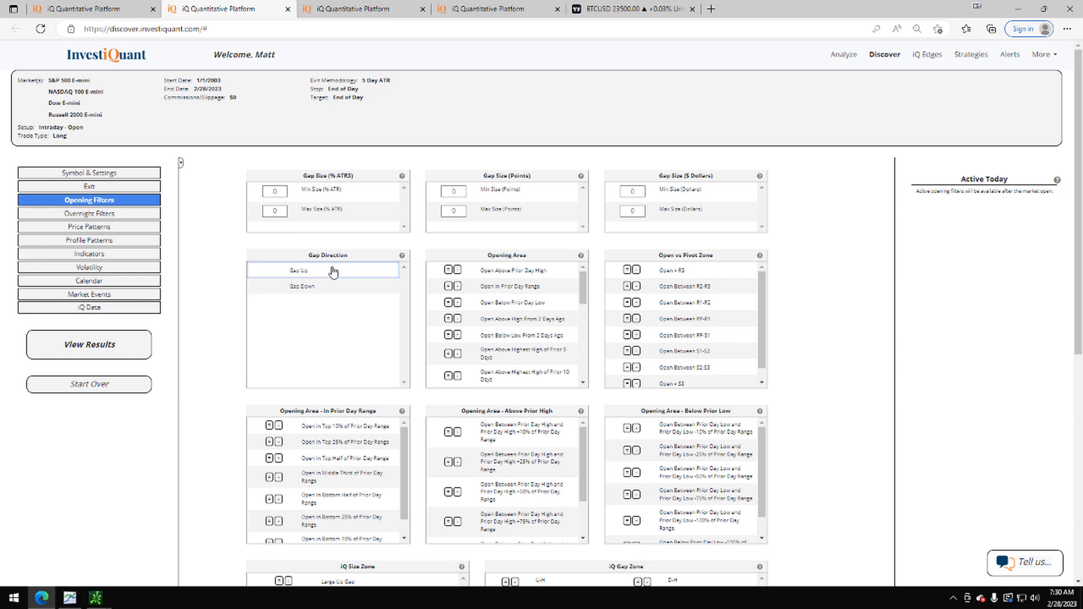
pyautogui.click(297, 270)
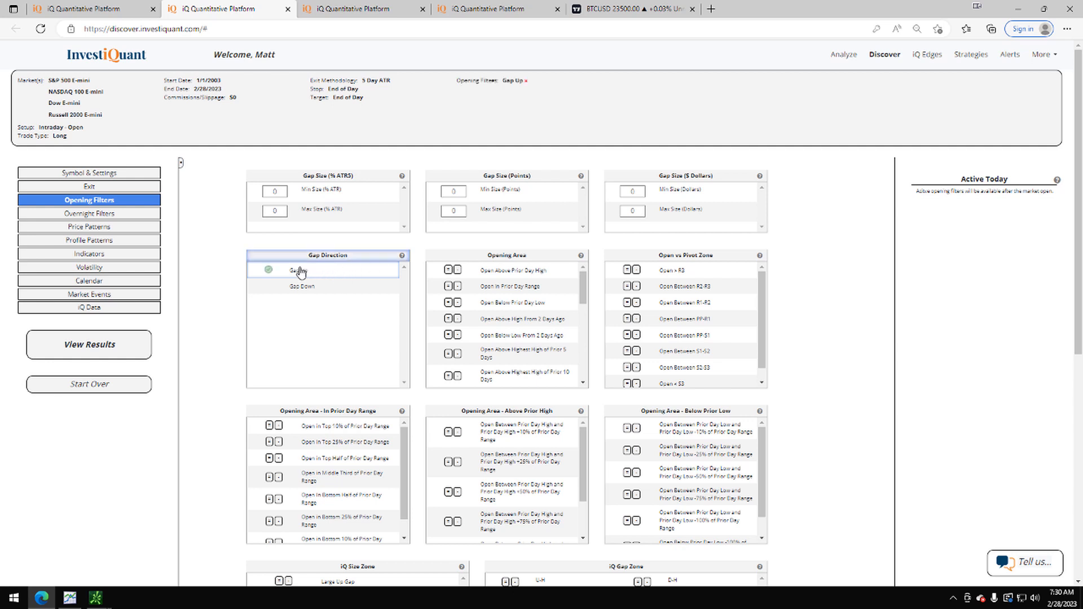
pyautogui.moveTo(343, 270)
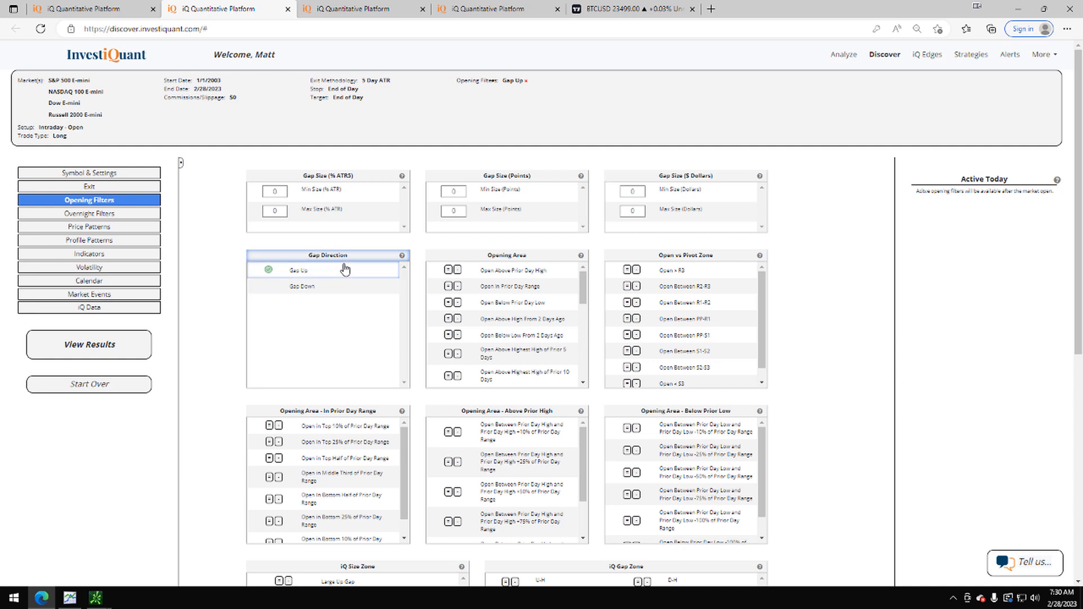
pyautogui.moveTo(331, 276)
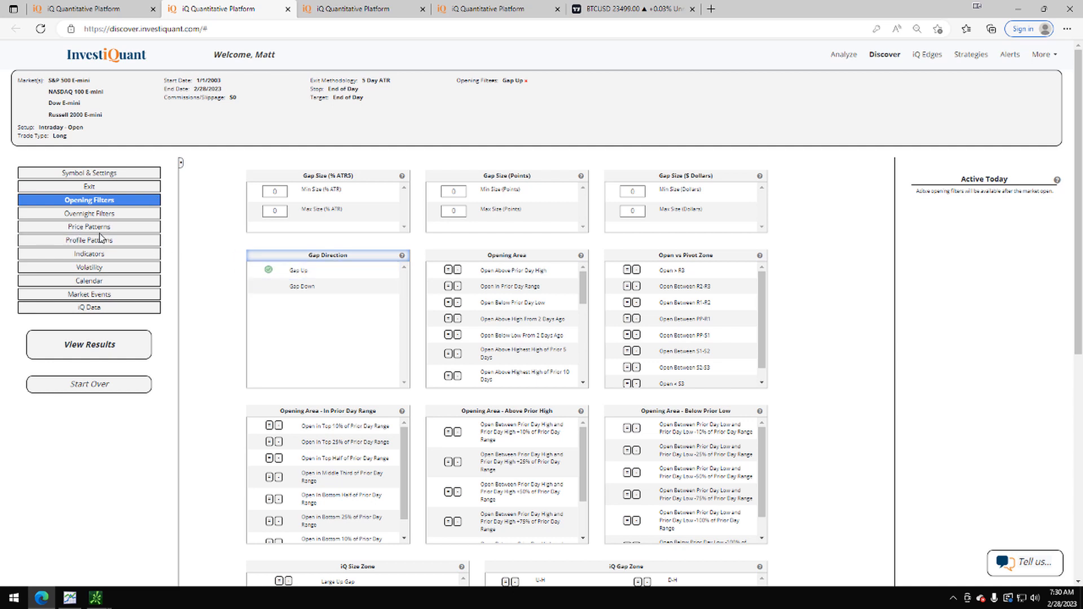
# - Add the Close < Prior Month Close price pattern as an ONLY filter
pyautogui.click(88, 226)
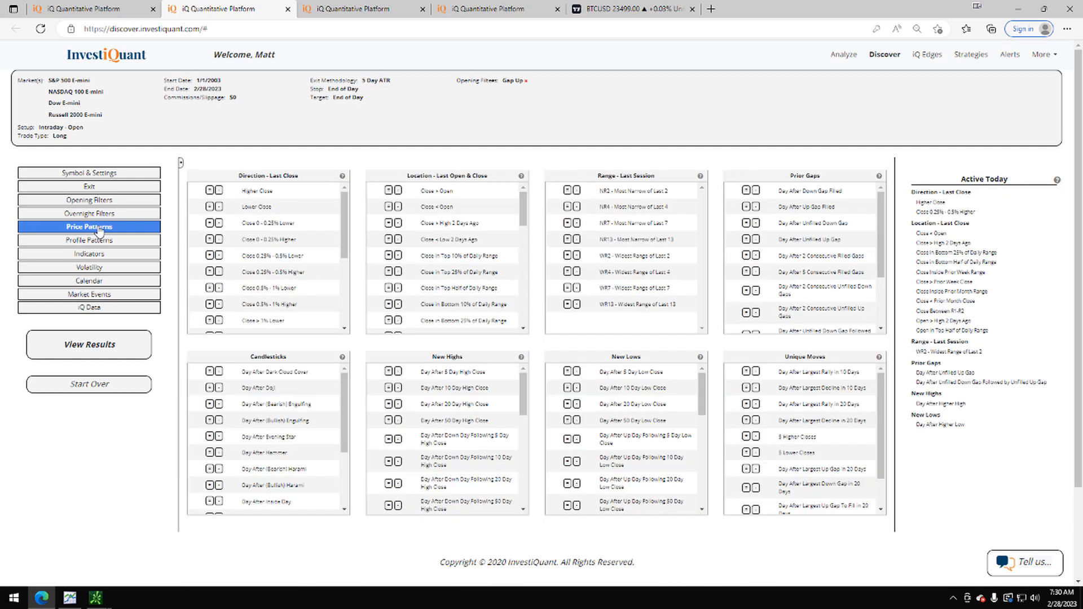
pyautogui.moveTo(915, 186)
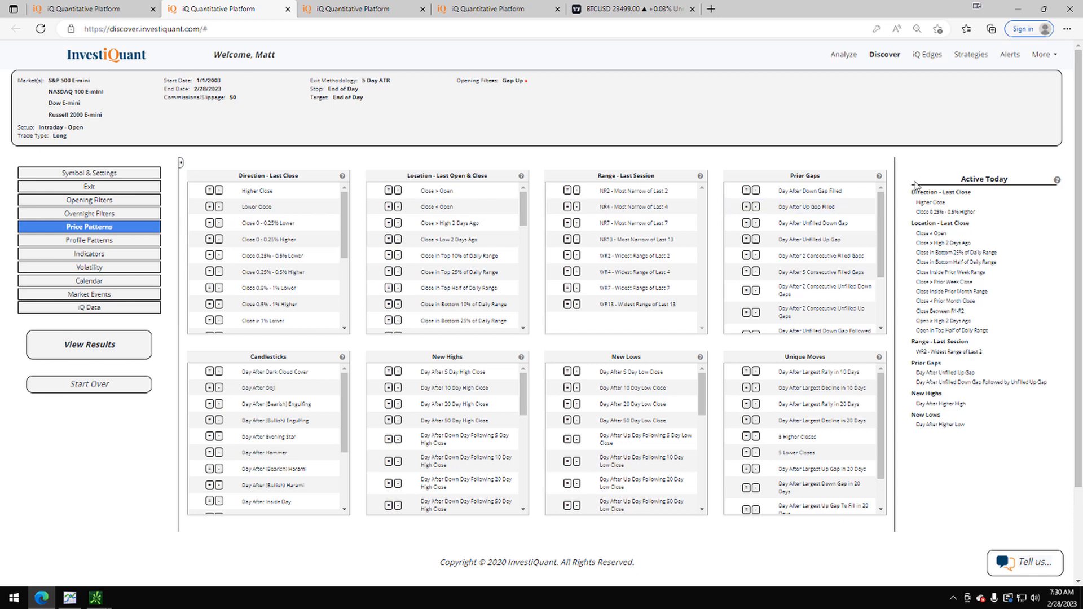
pyautogui.doubleClick(985, 180)
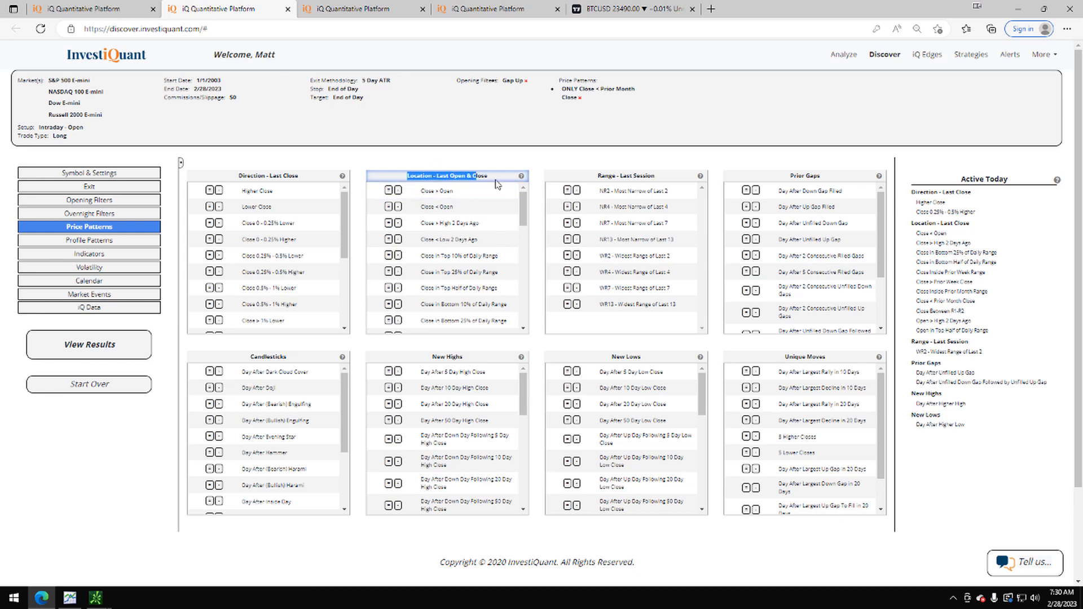
pyautogui.moveTo(525, 211)
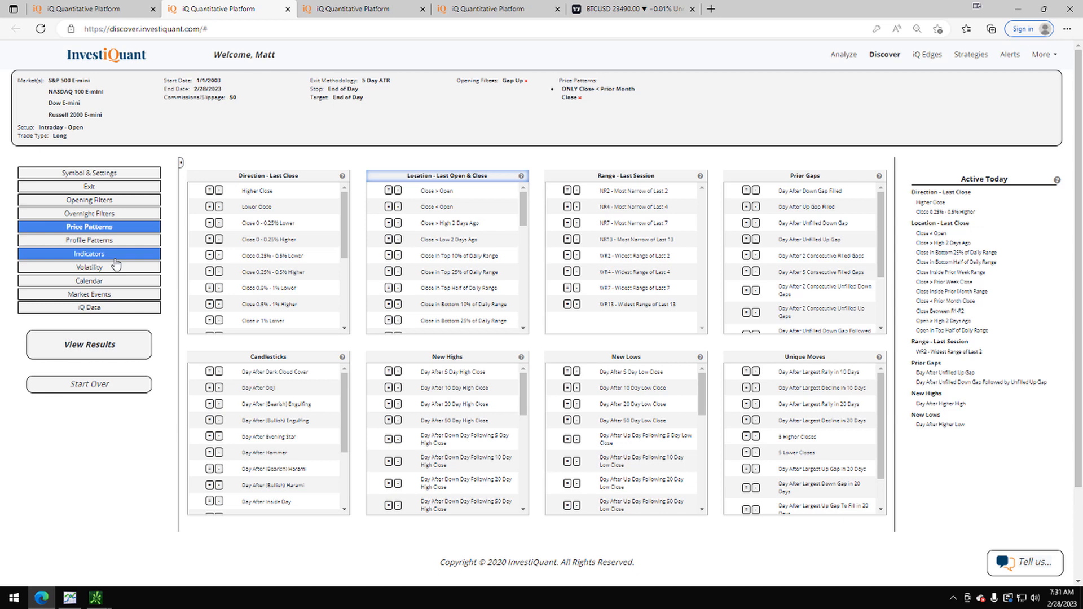
# - Add the Last Close above 200 Day MA indicator filter
pyautogui.click(88, 254)
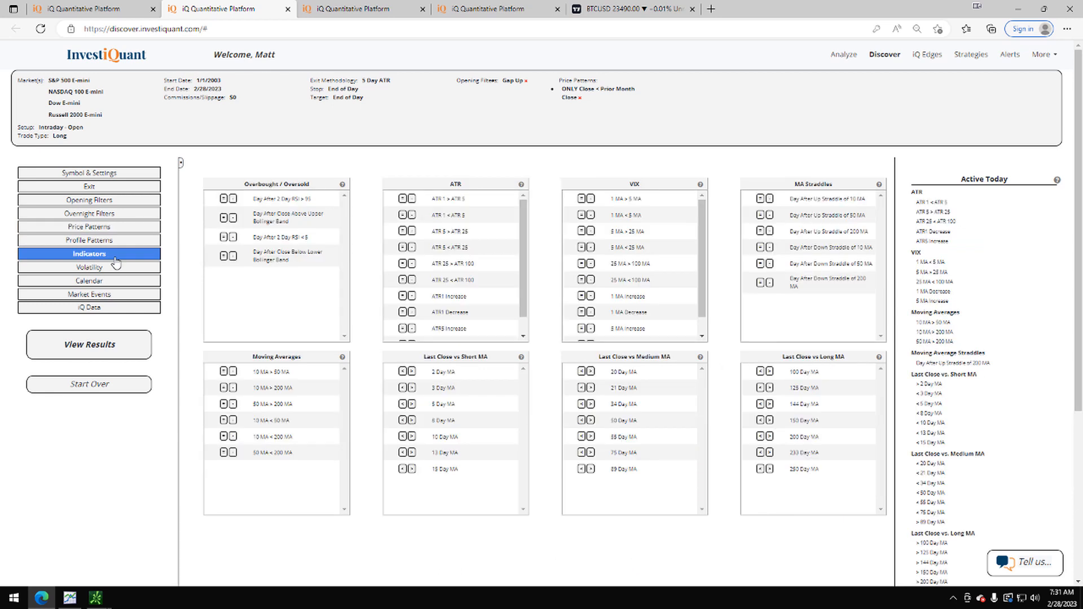
pyautogui.moveTo(546, 115)
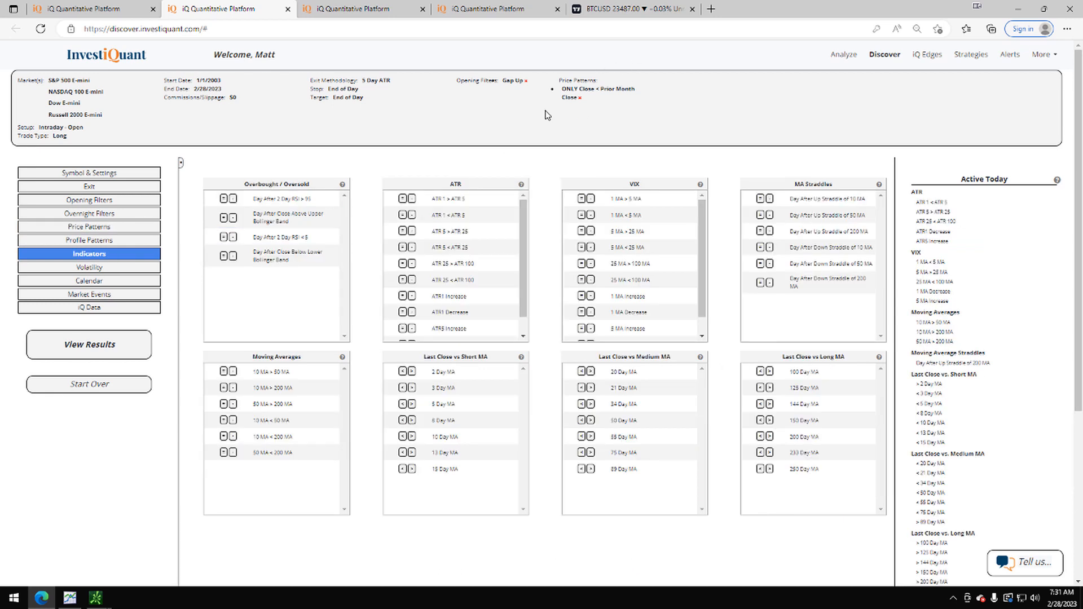
pyautogui.moveTo(616, 99)
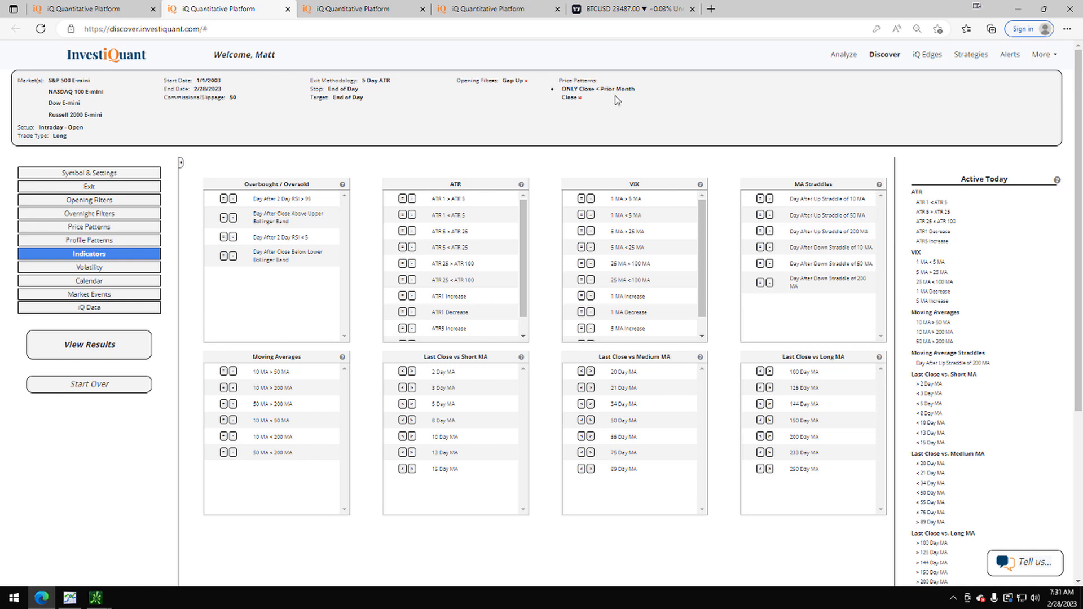
pyautogui.moveTo(512, 79)
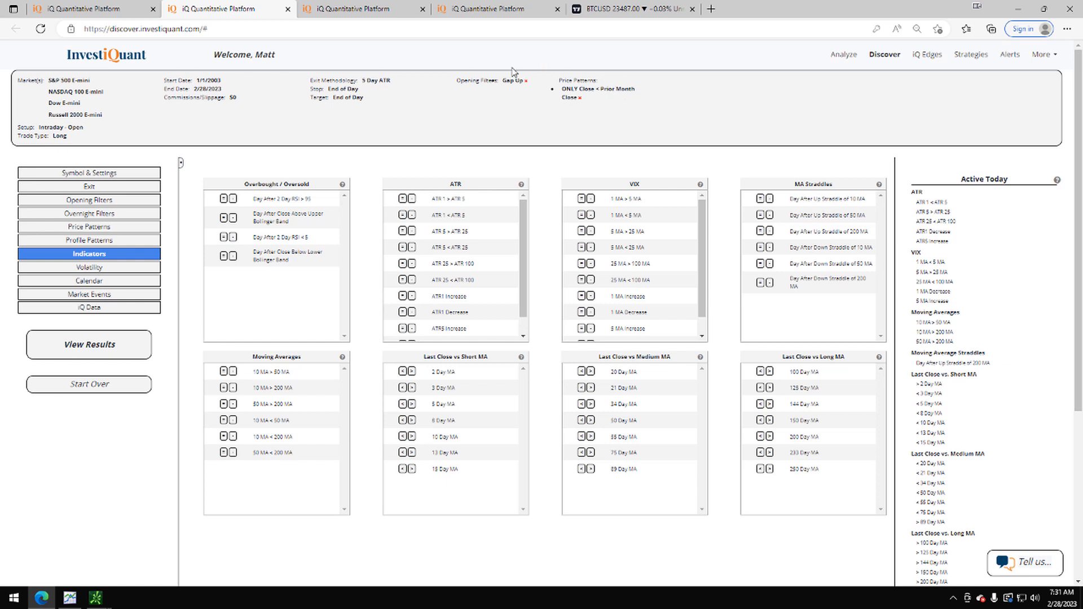
pyautogui.moveTo(643, 103)
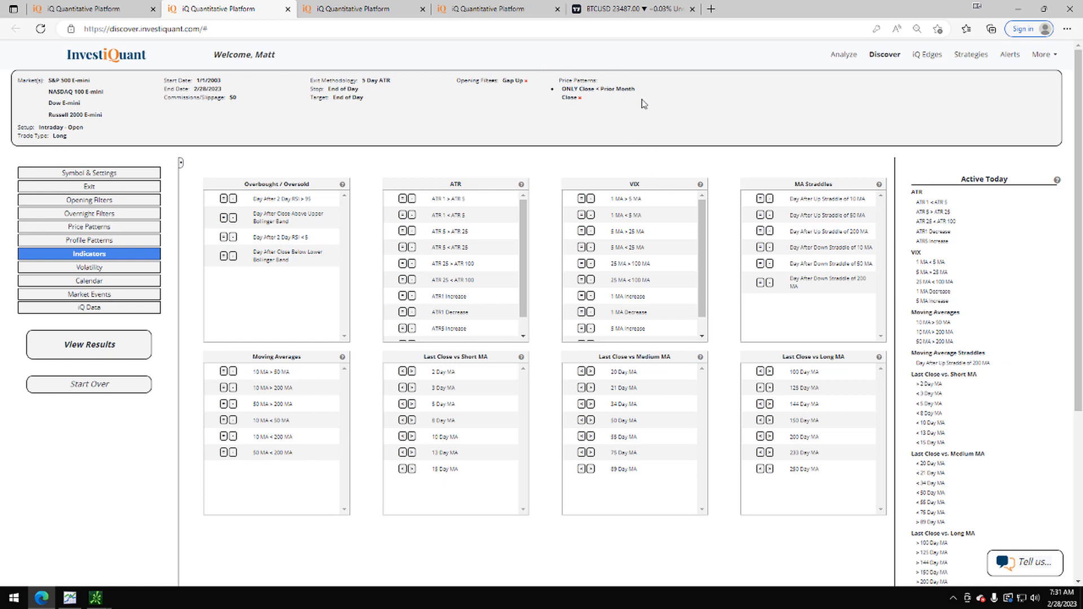
pyautogui.moveTo(748, 163)
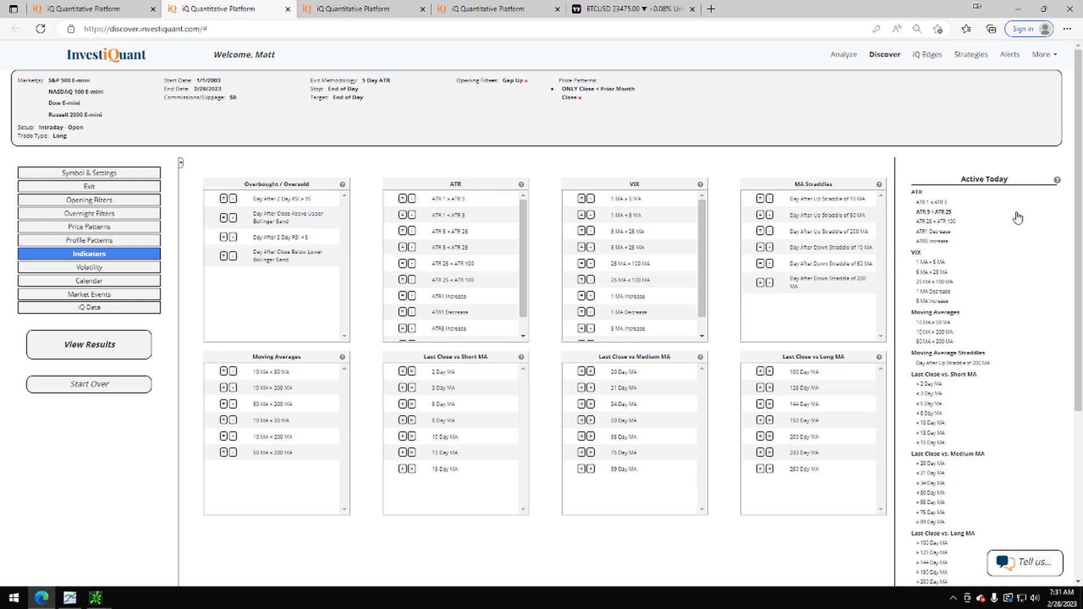
pyautogui.click(769, 436)
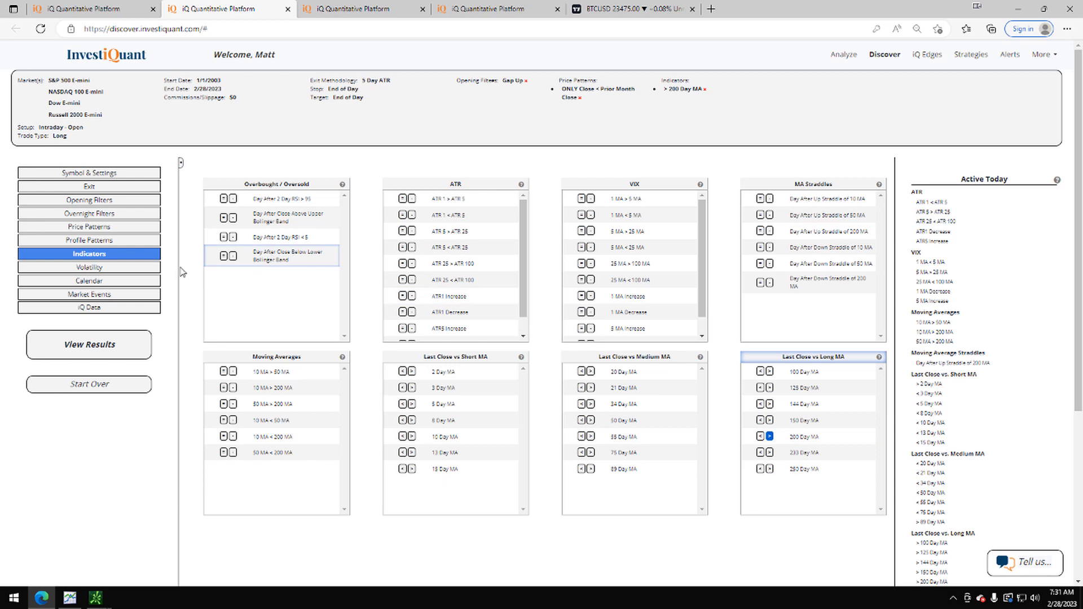
# - Add the Last Trading Day of Month calendar filter and view results
pyautogui.click(89, 281)
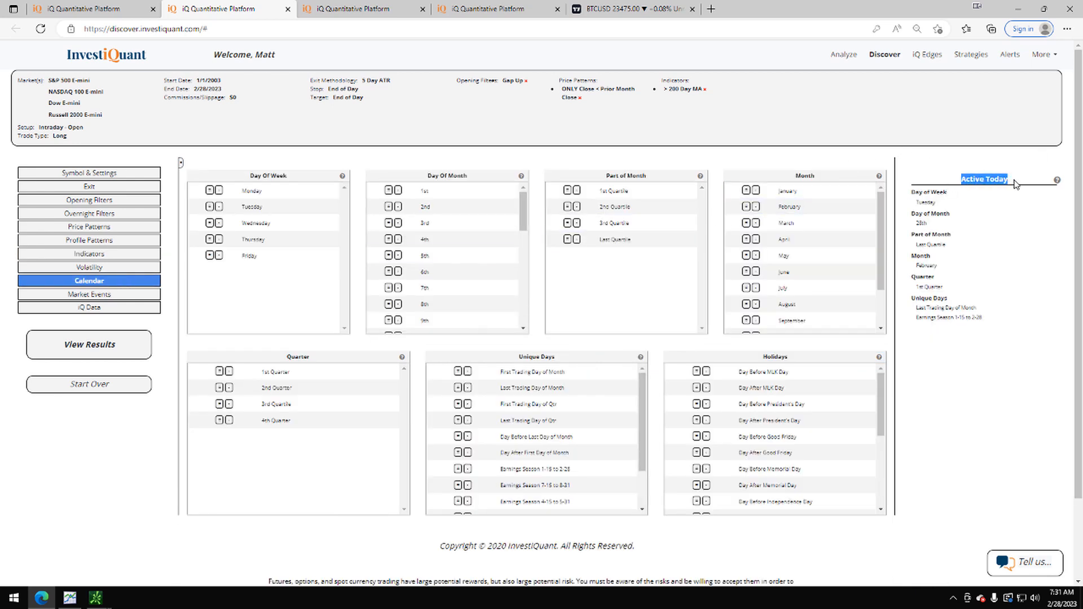
pyautogui.moveTo(926, 313)
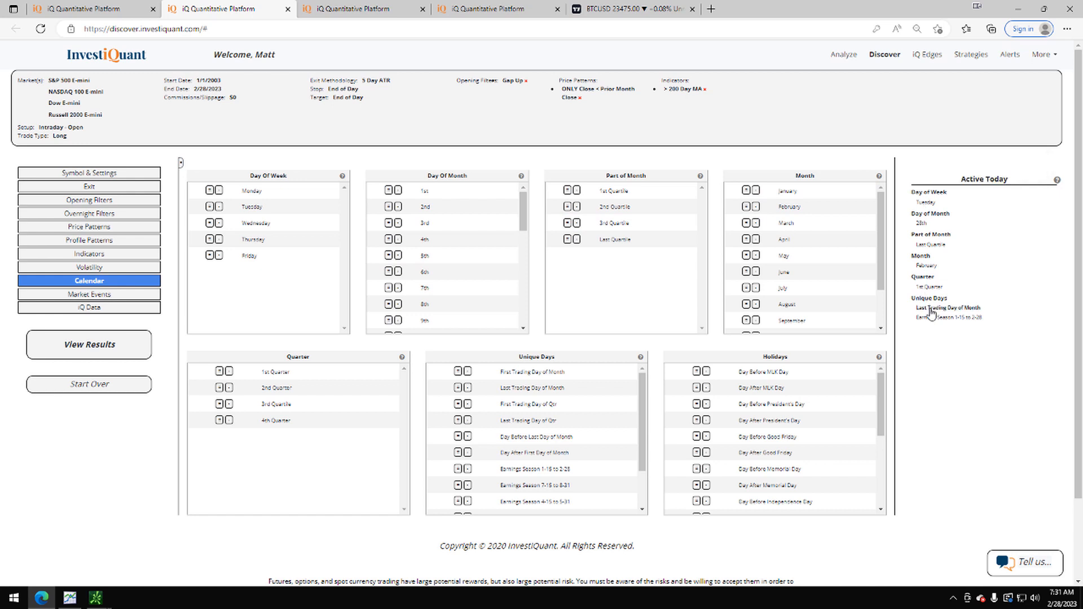
pyautogui.click(457, 387)
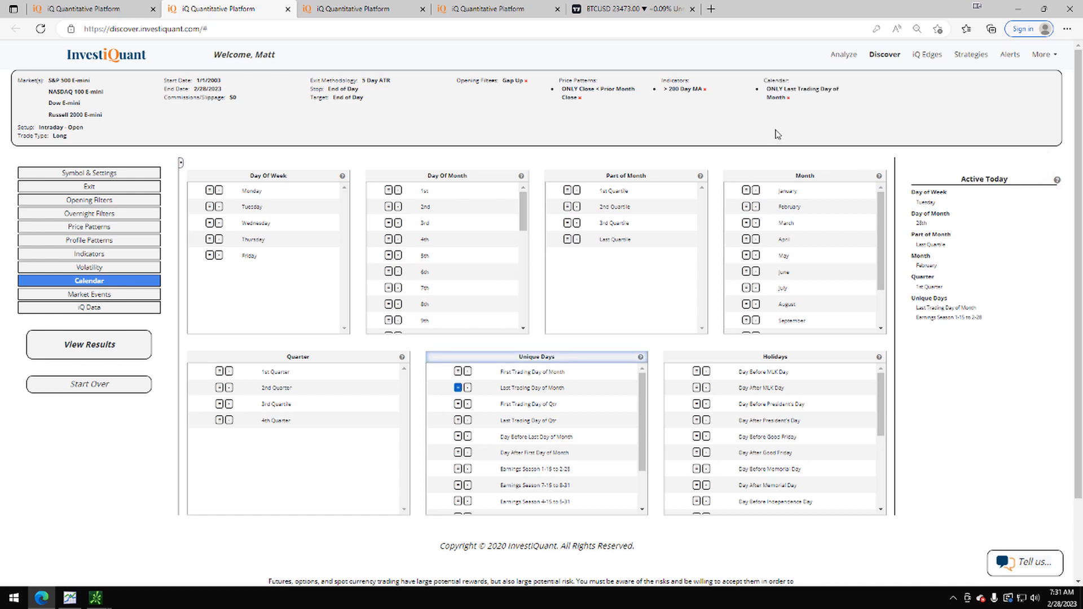
pyautogui.moveTo(239, 287)
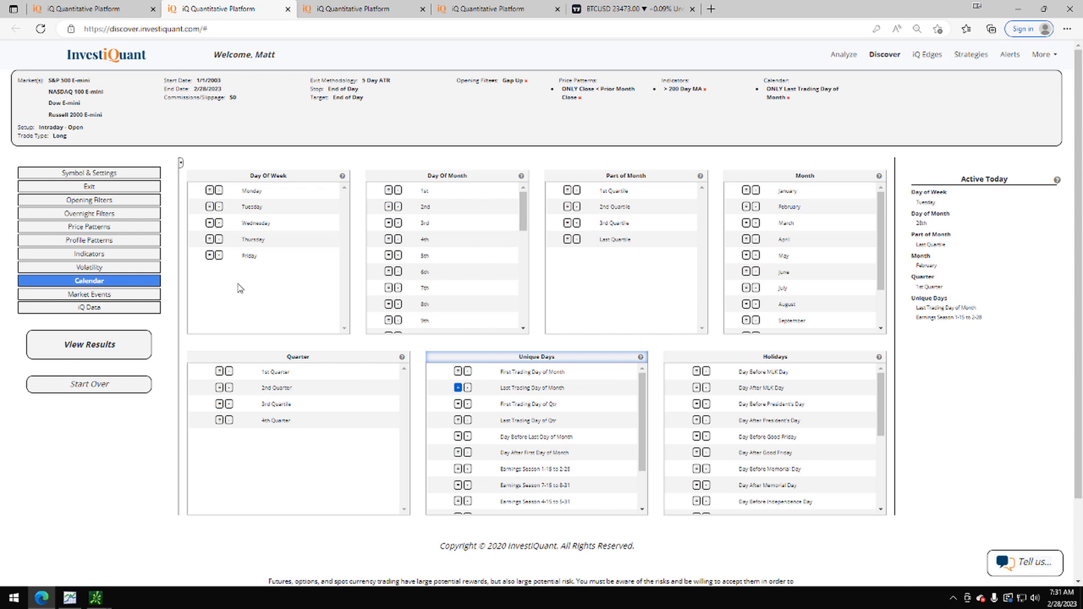
pyautogui.click(89, 345)
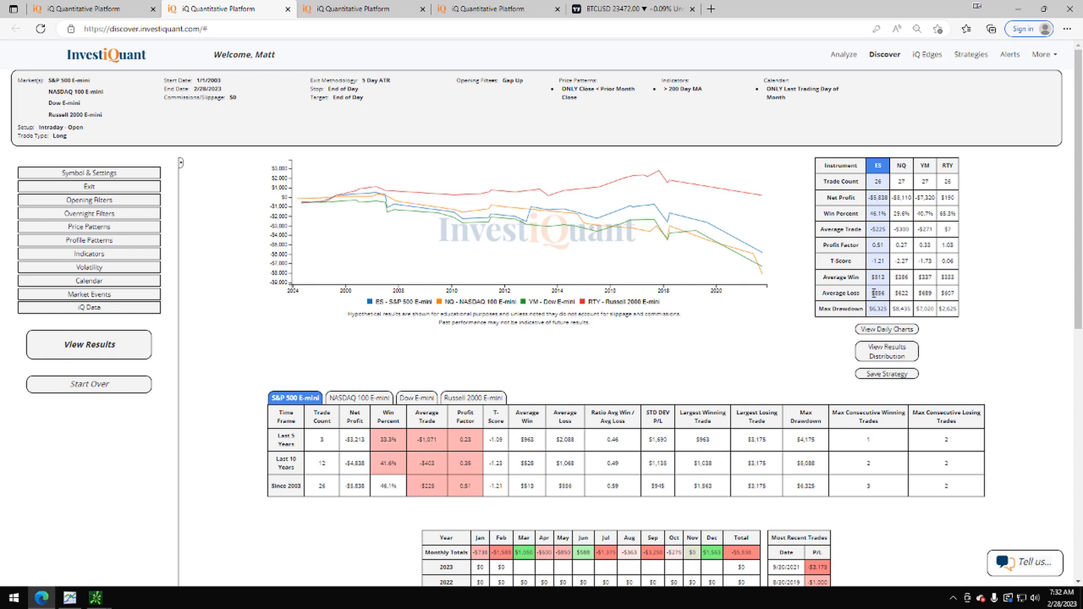
# - Review the per-instrument results: Russell 2000 up $180, NASDAQ down $8,110, Dow down $7,320
pyautogui.doubleClick(877, 293)
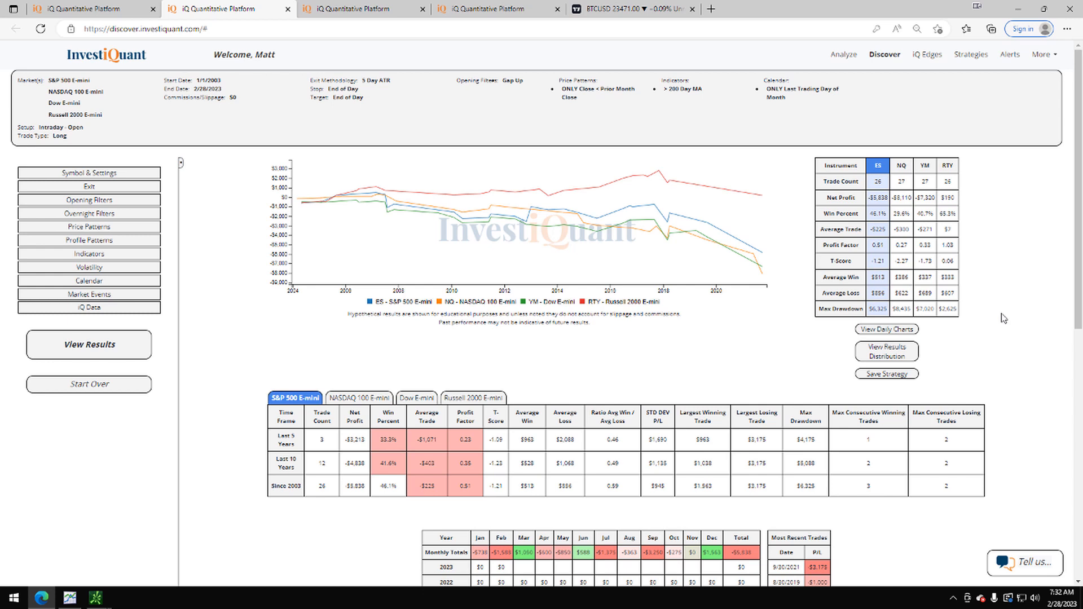
pyautogui.moveTo(1015, 313)
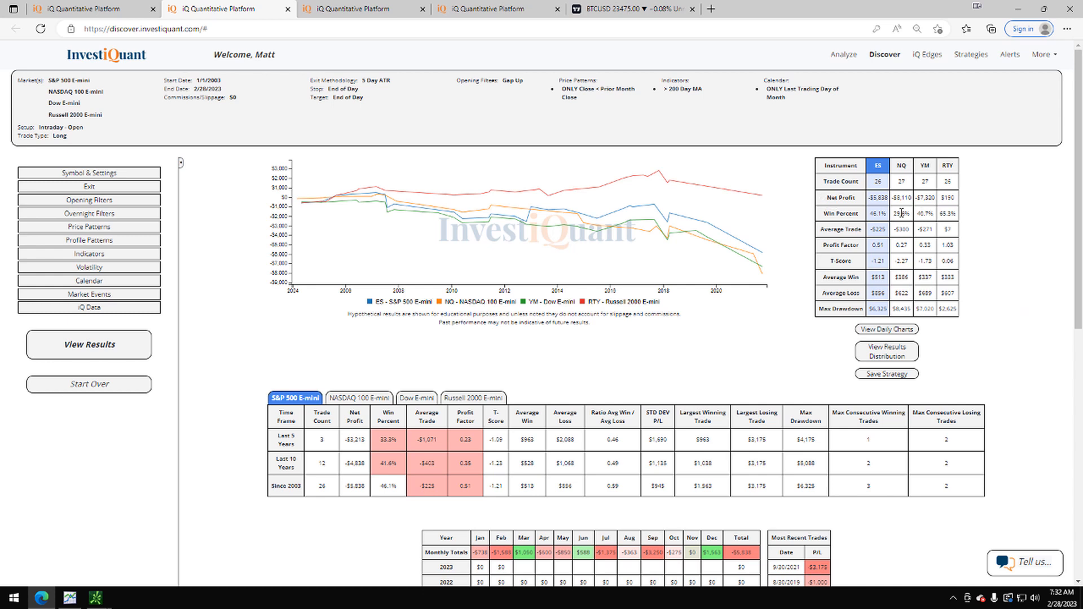
pyautogui.moveTo(855, 229)
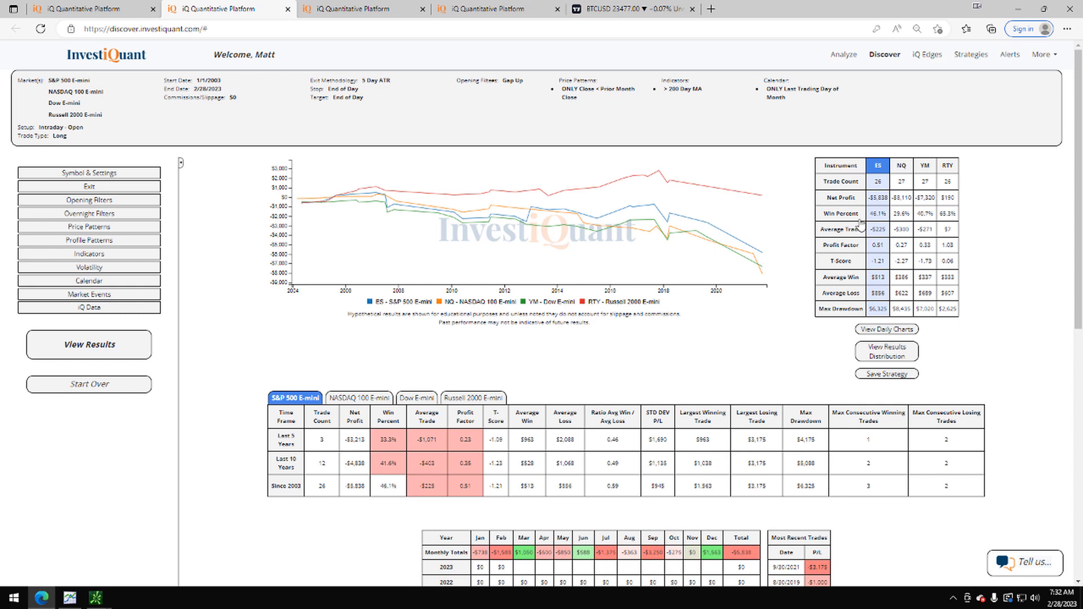
pyautogui.moveTo(1001, 221)
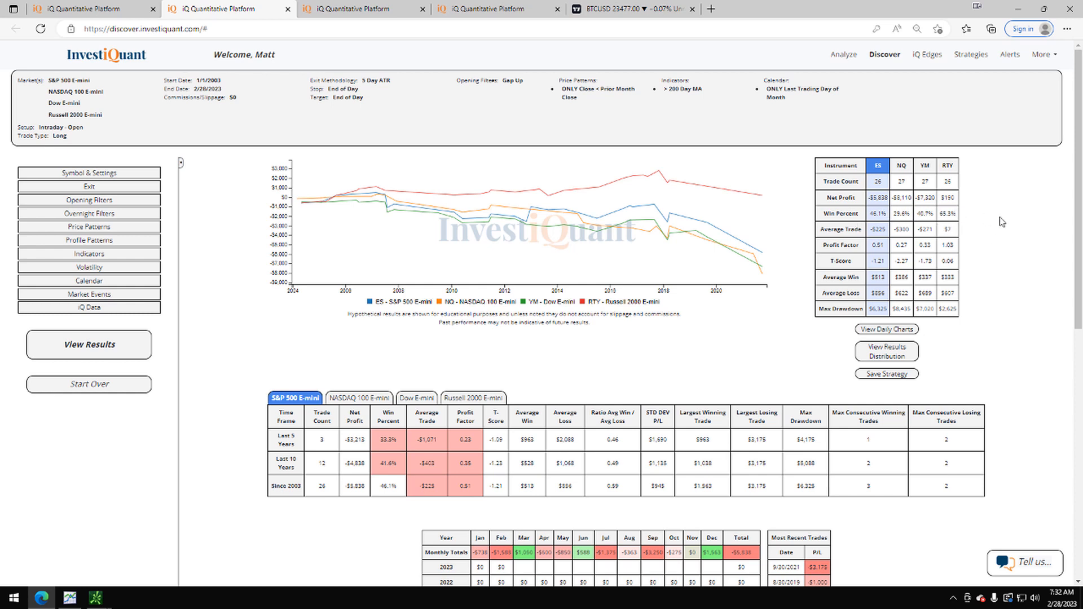